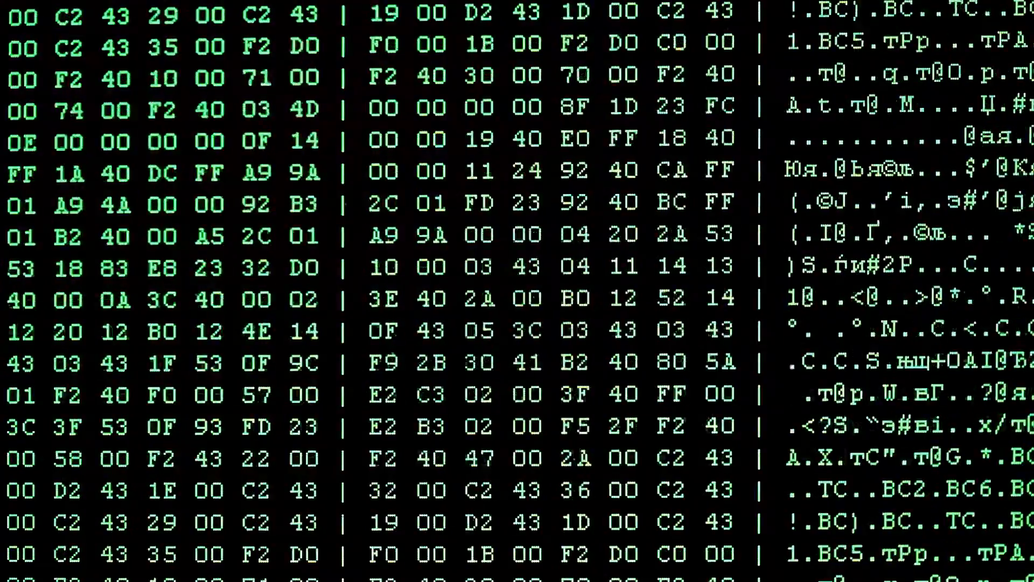
scroll("up", 3)
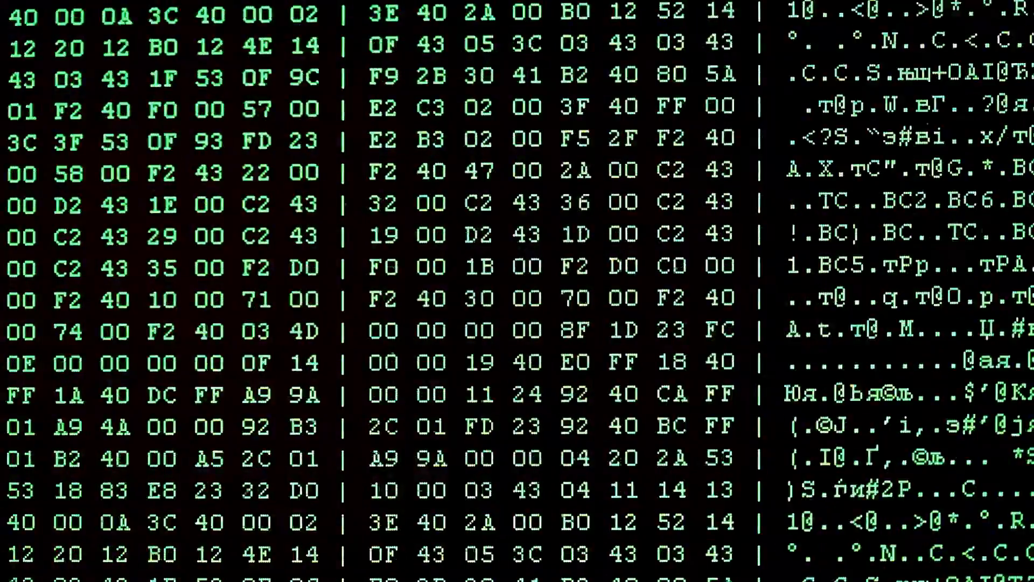
scroll("down", 3)
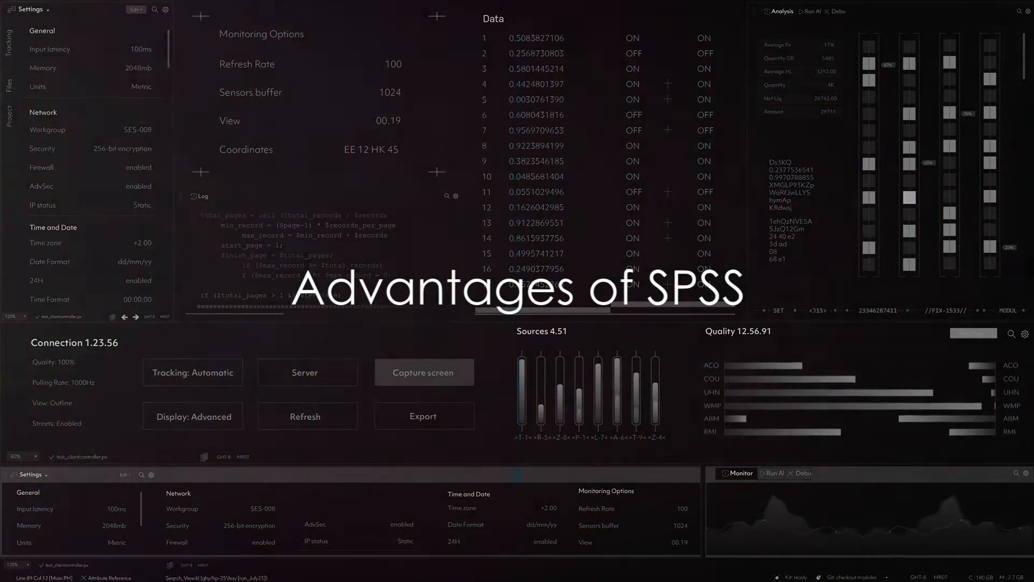
left_click(424, 371)
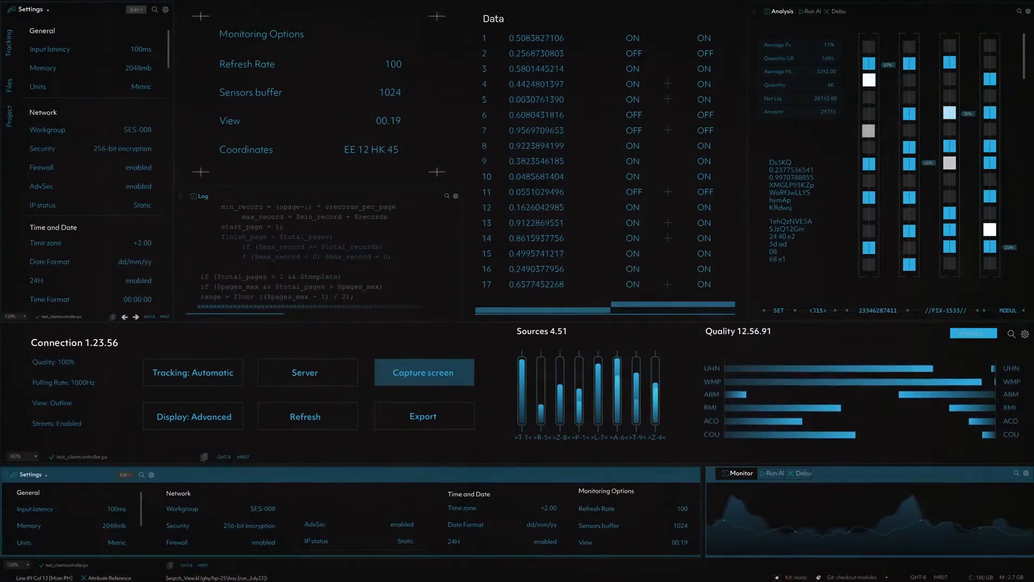